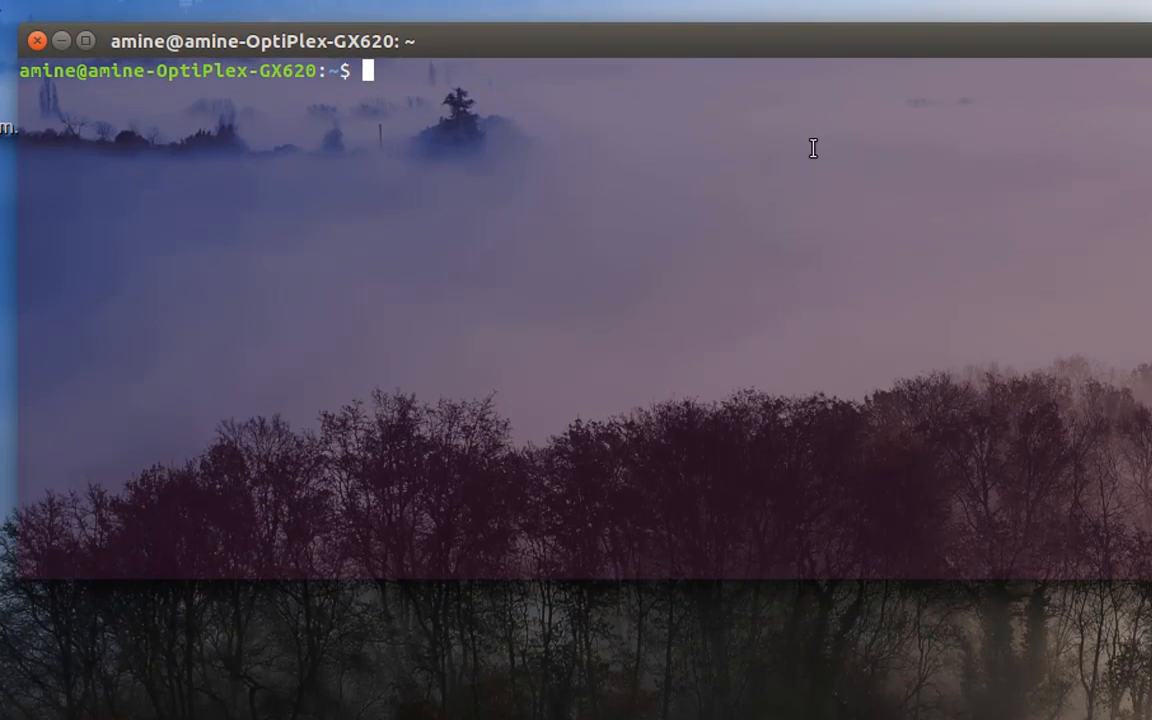
mouse_move(807, 156)
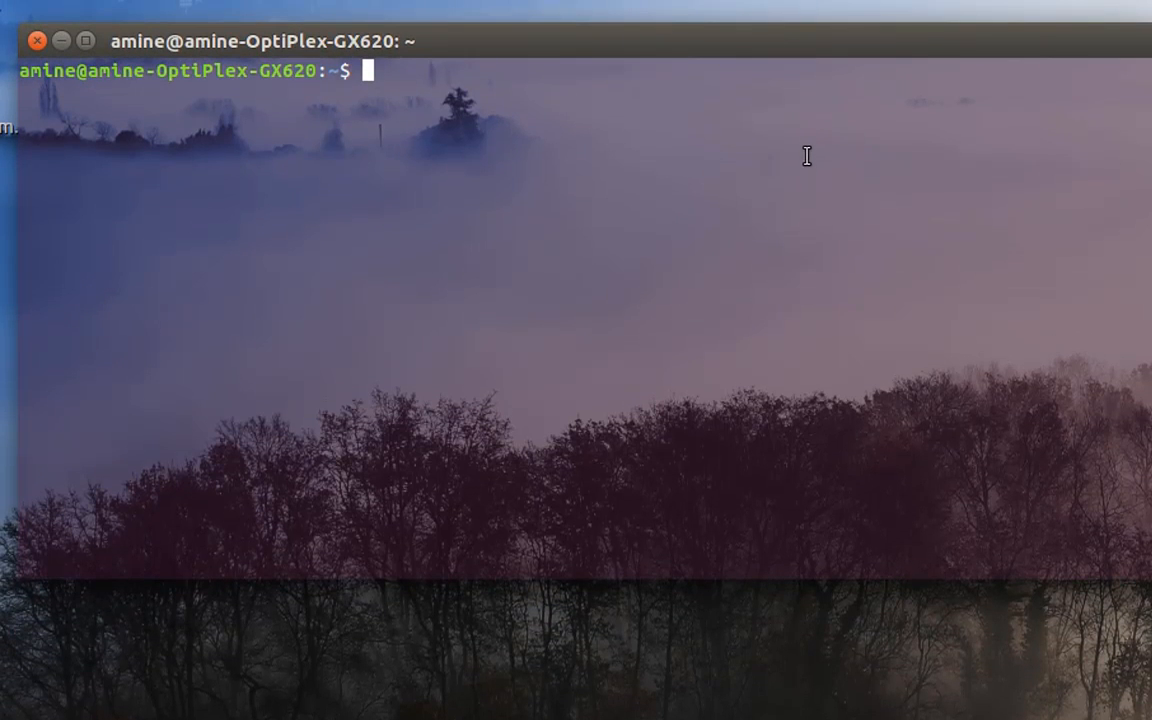
Enter the 'sudo apt-get install memtester' command with the sudo password
type("sudo")
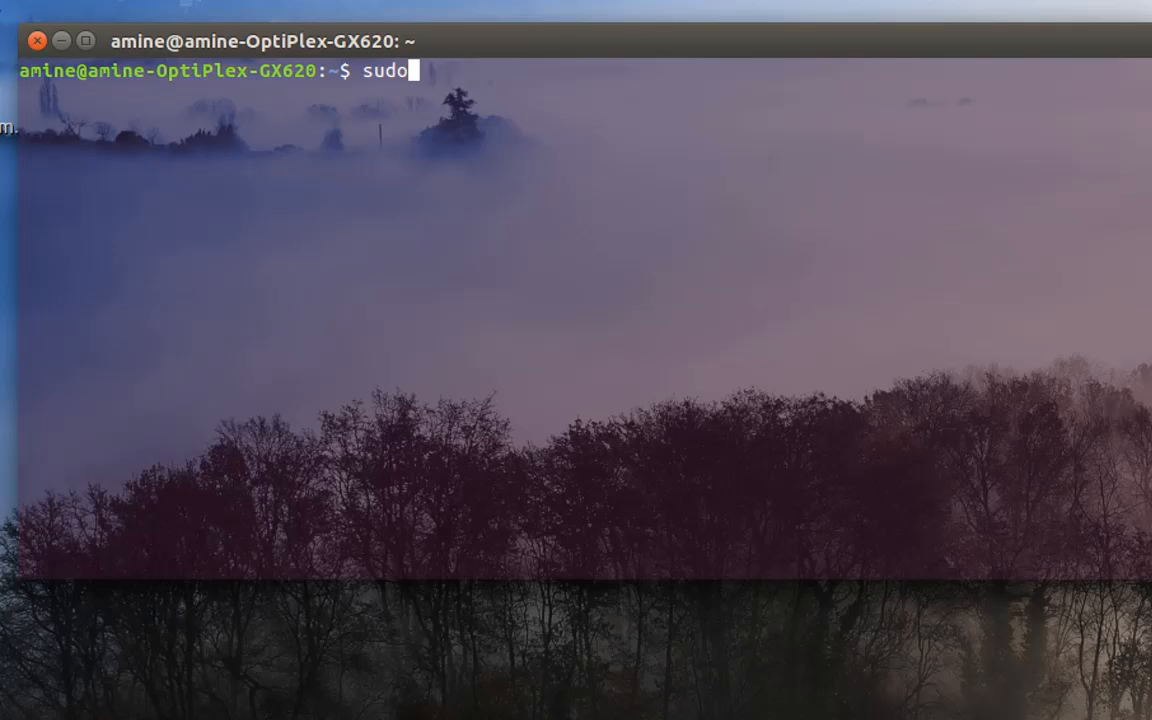
type("apt")
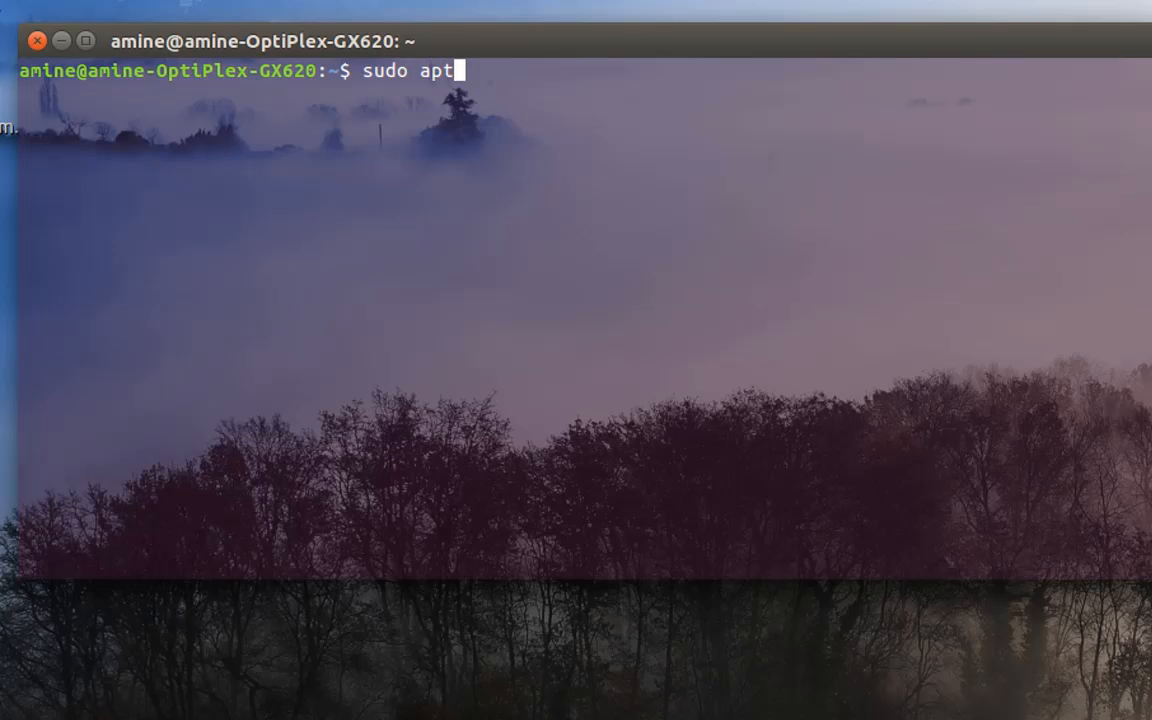
type("-get insta")
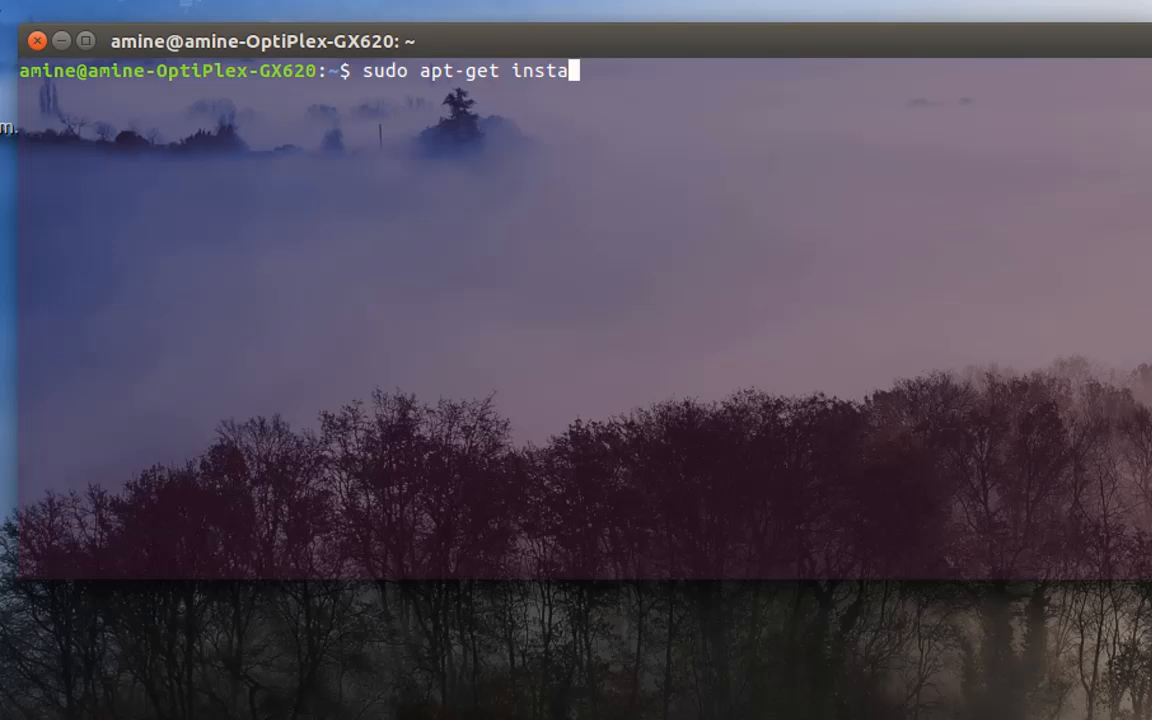
type("ll")
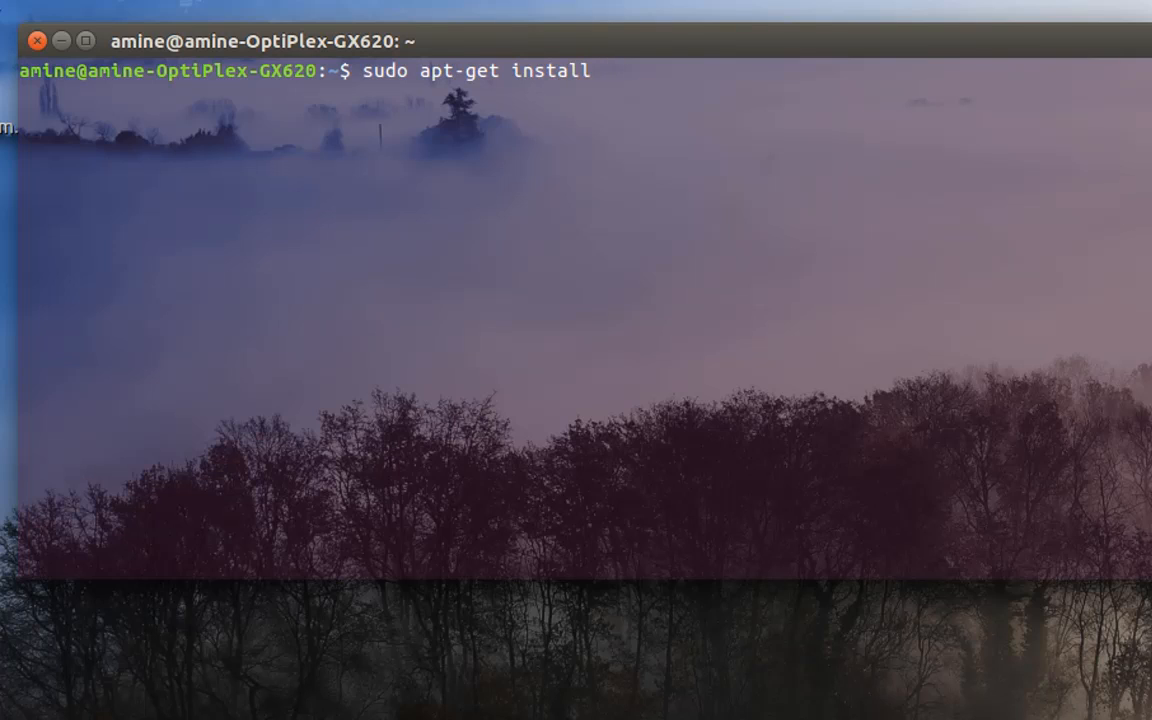
type("mem")
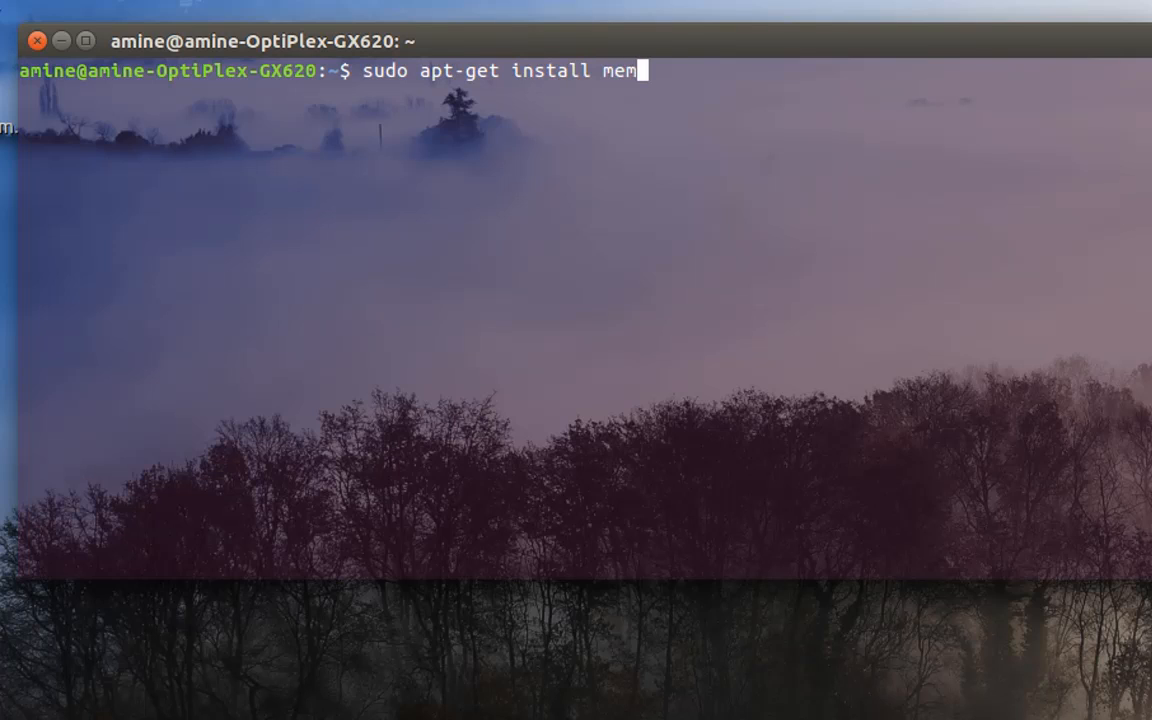
type("tester")
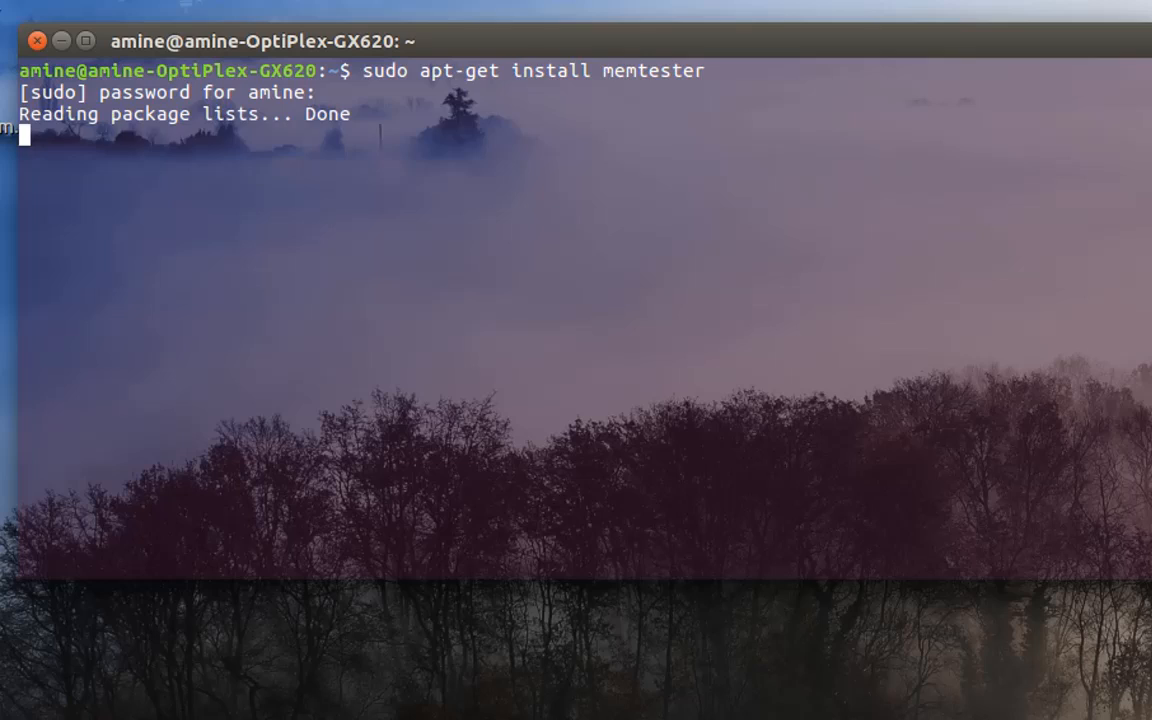
Confirm the apt-get installation so memtester 4.3.0-3 is downloaded and set up
key("Return")
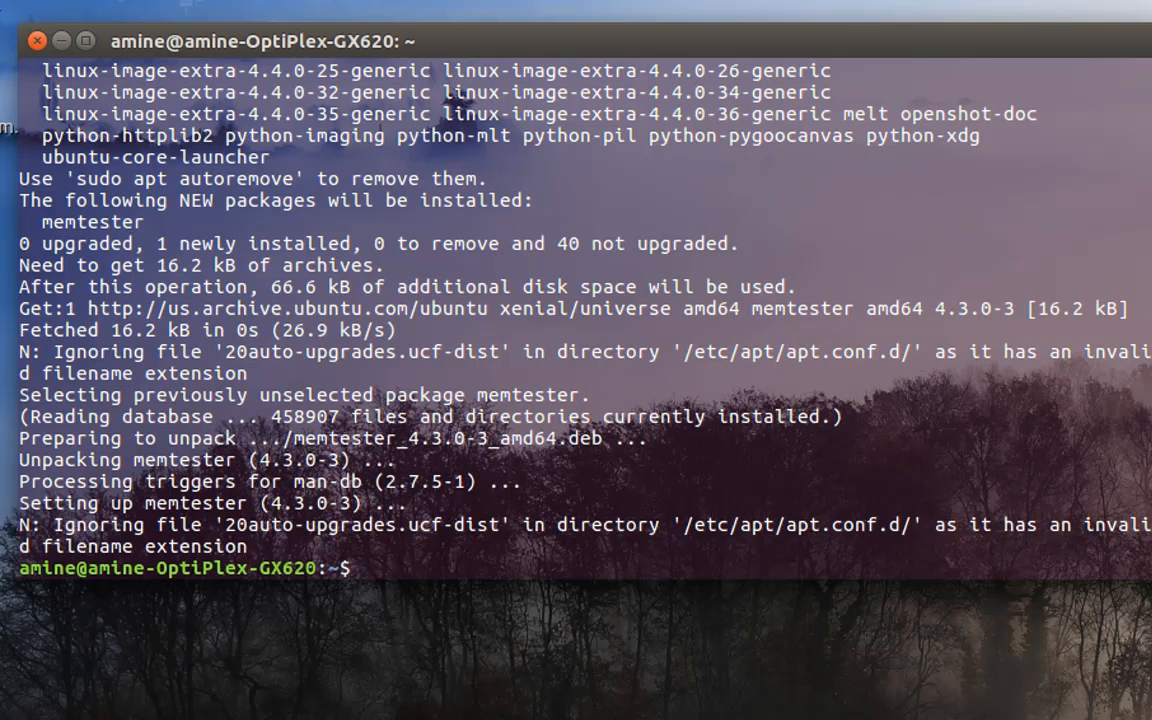
Type 'sudo memtester 2GB 1' at the prompt
type("sudo")
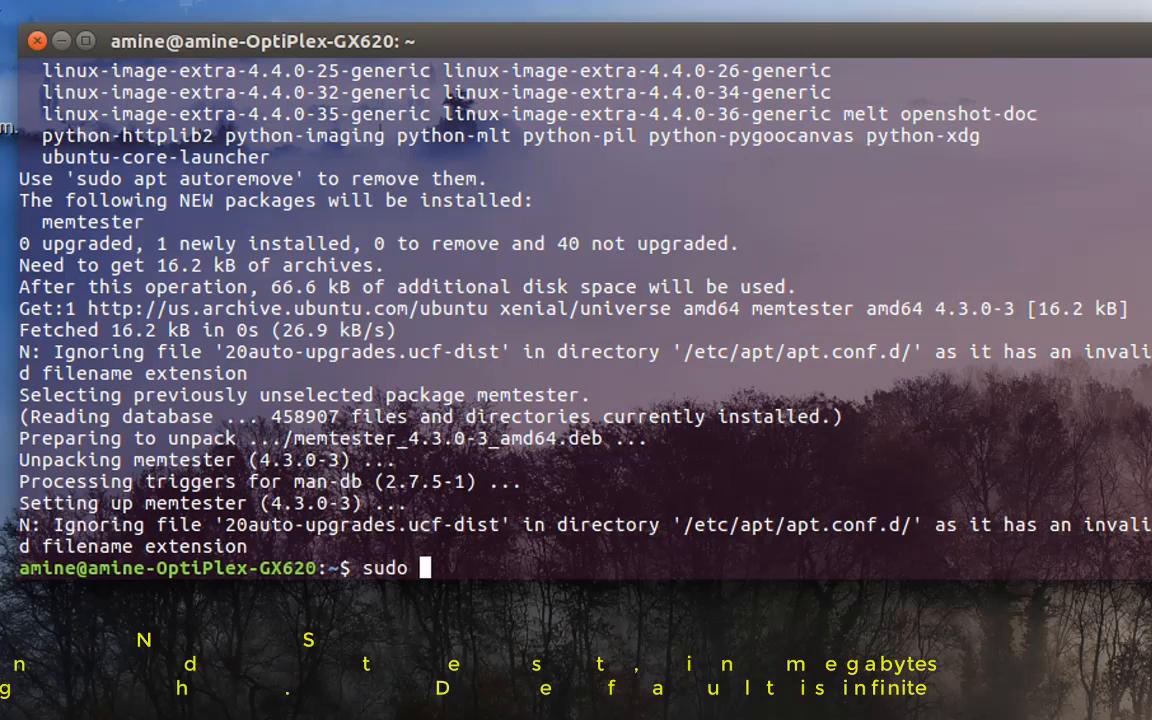
type("memt")
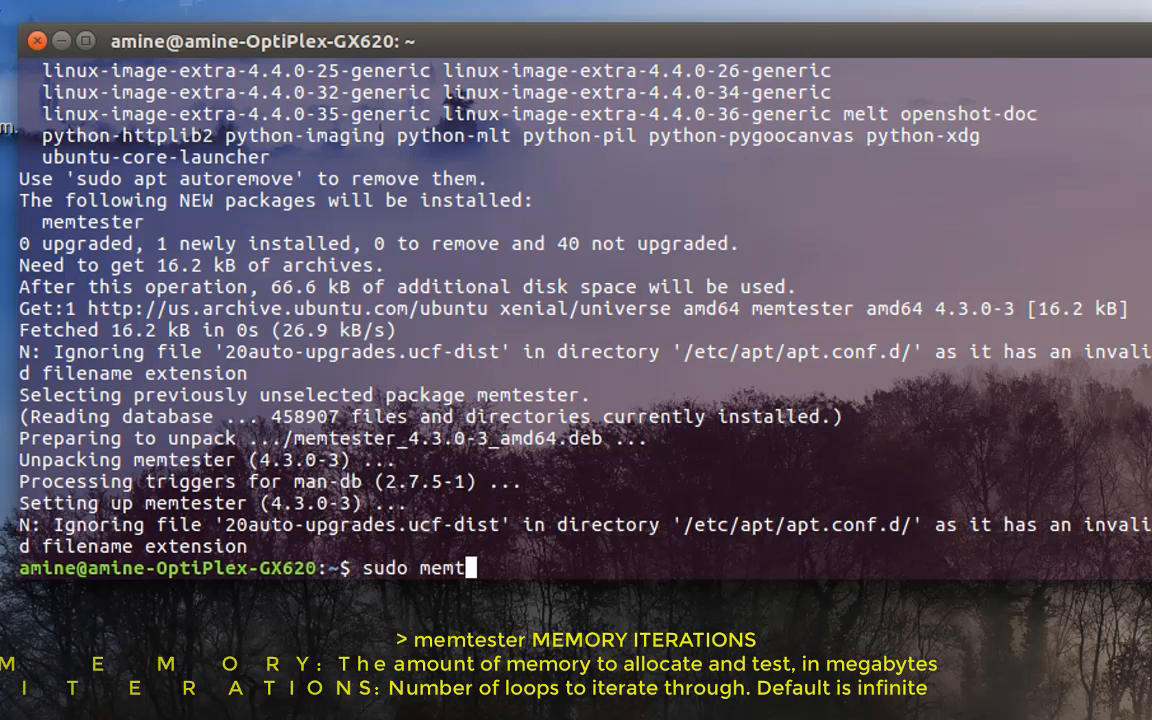
type("ester")
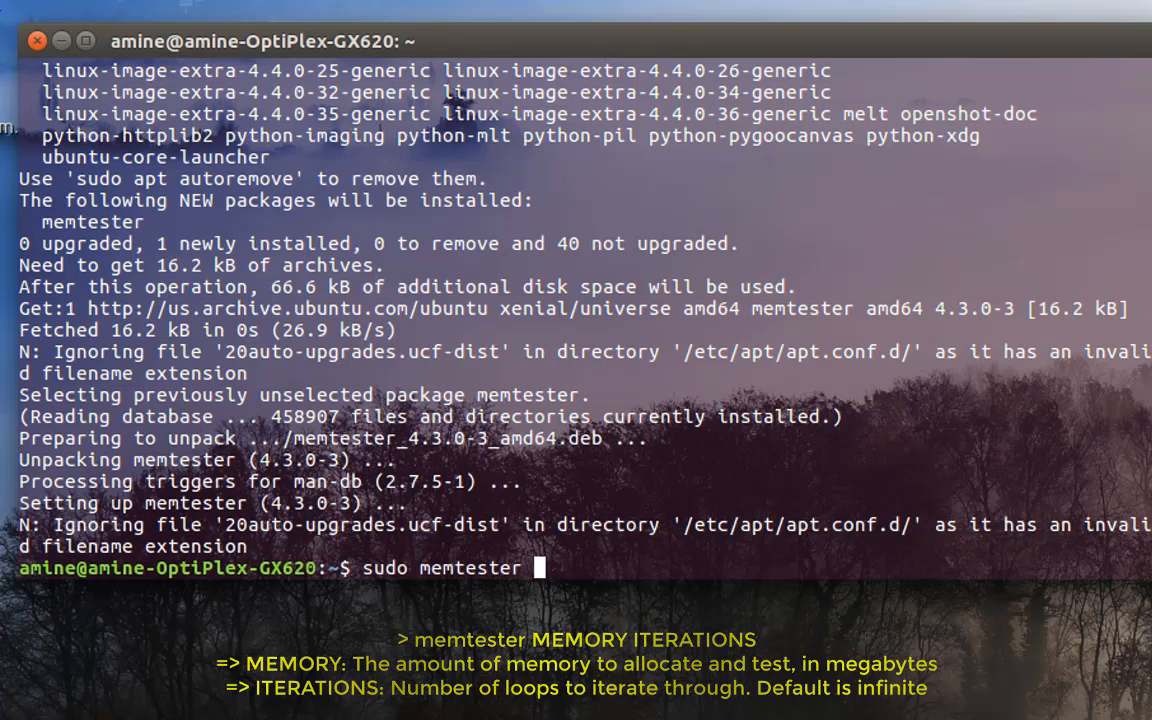
type("2")
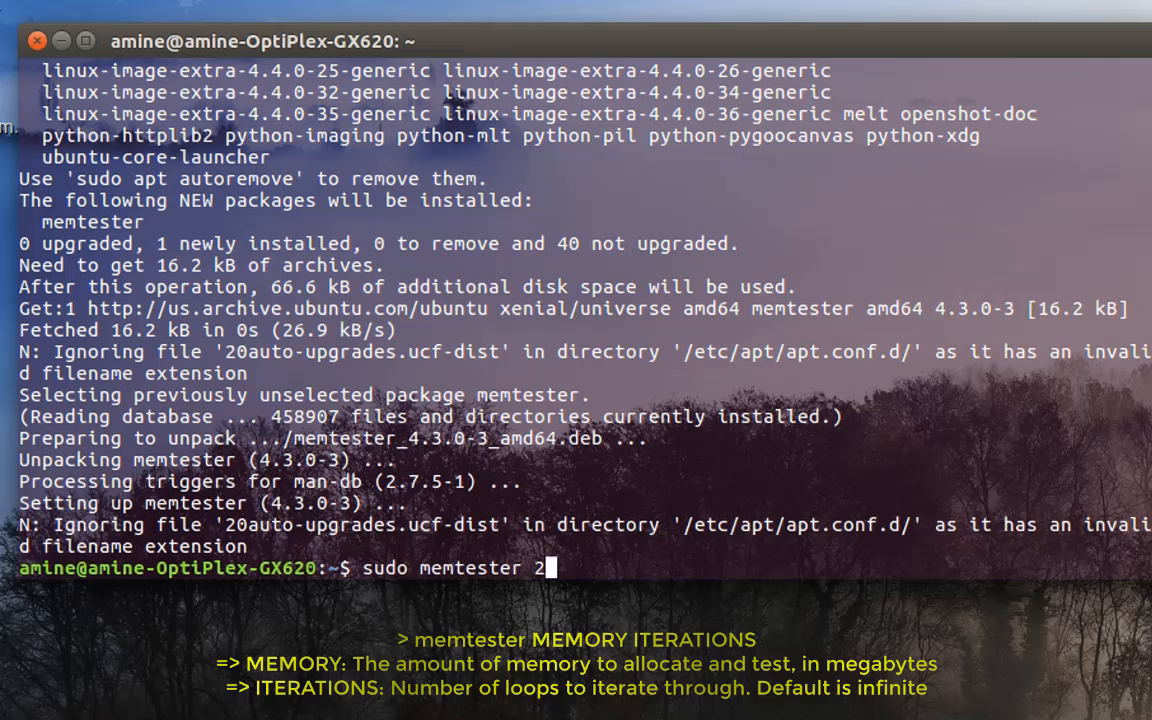
type("GB")
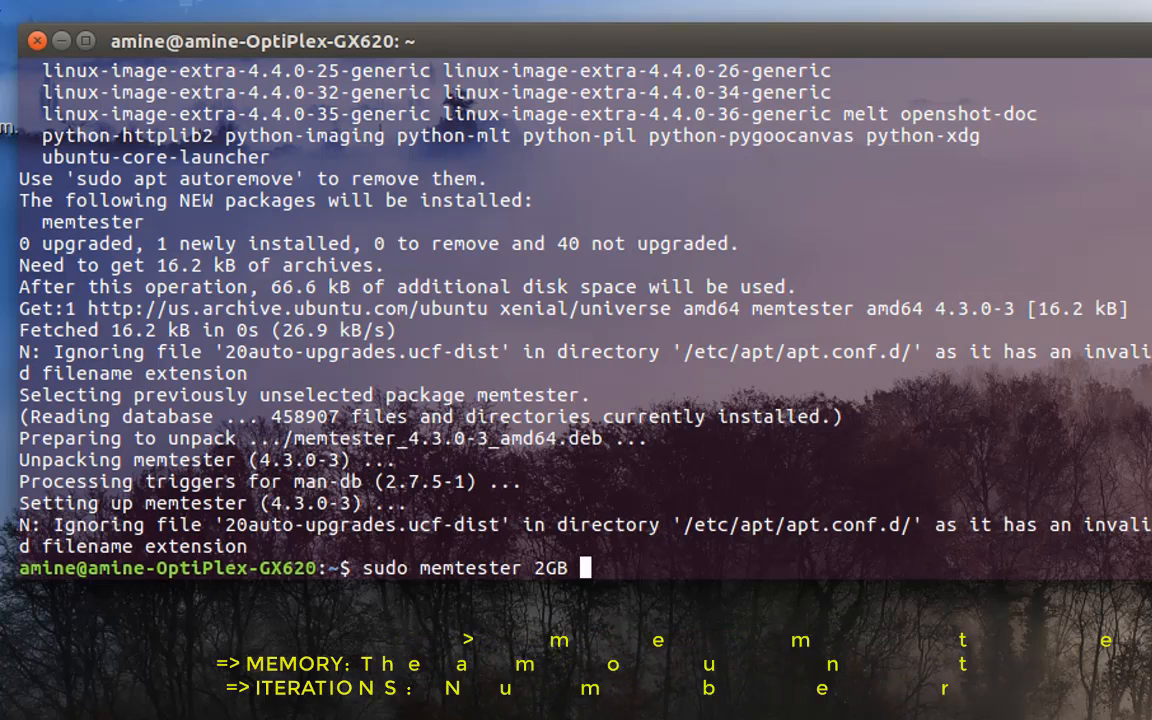
type("1")
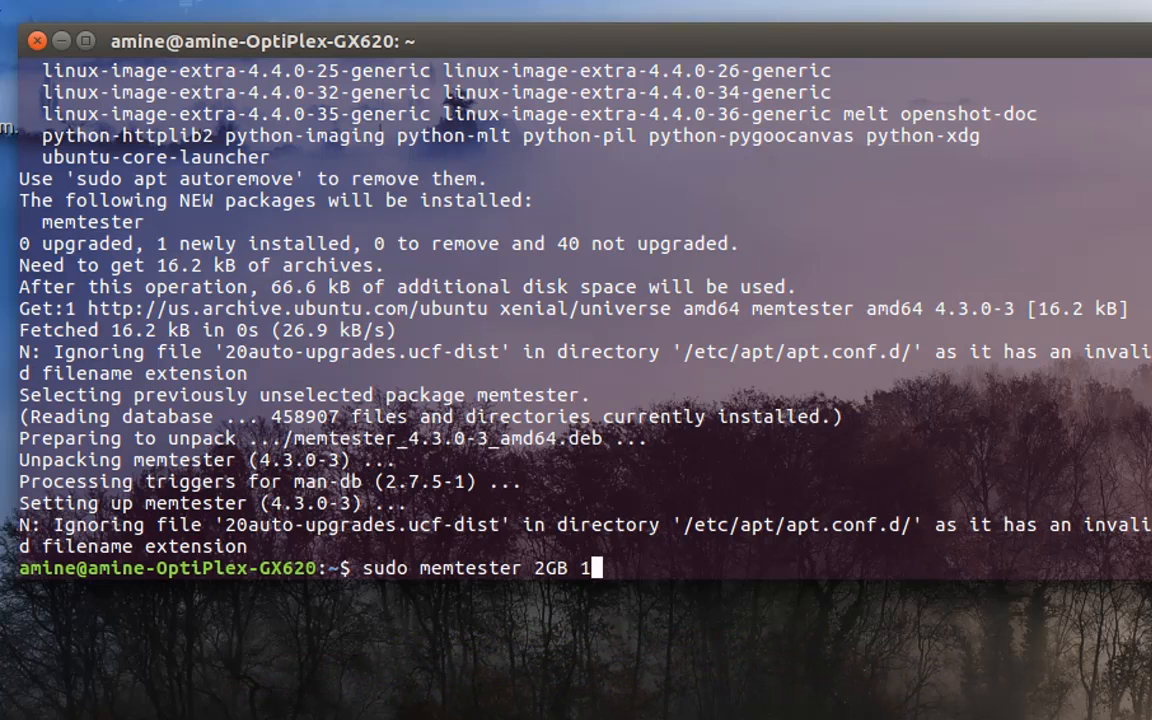